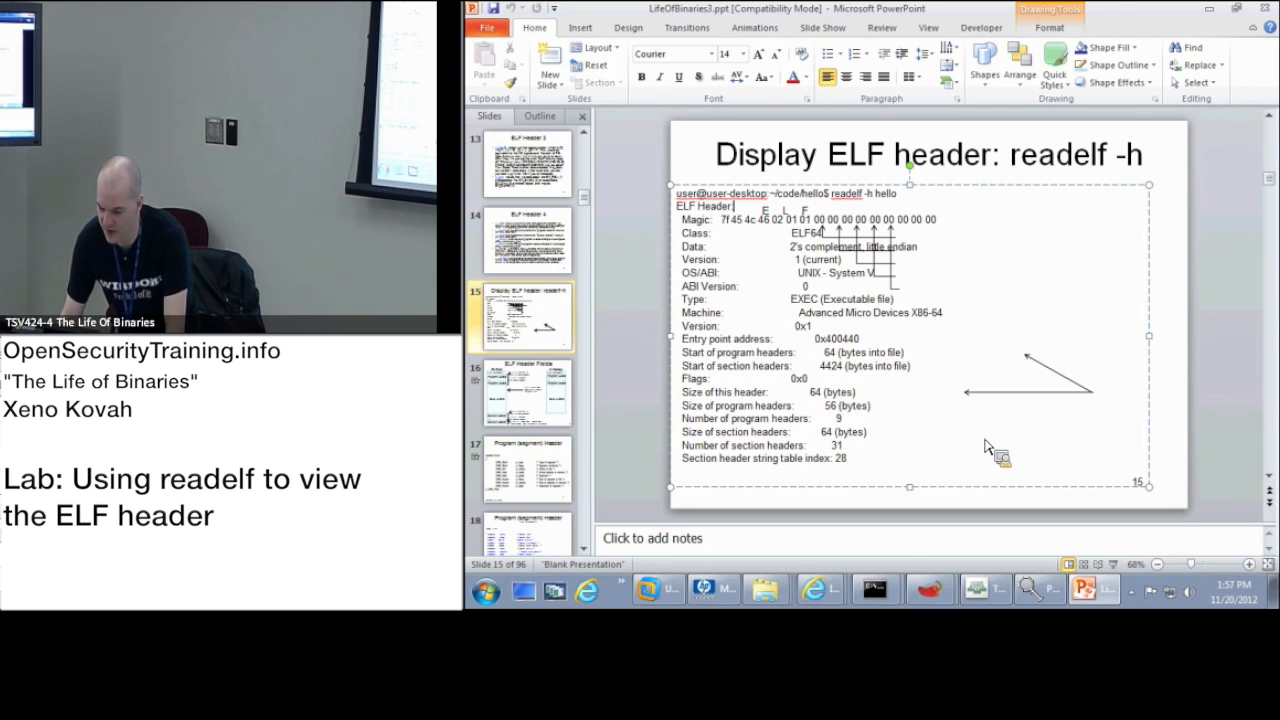
- Switch from the PowerPoint slide to the Ubuntu virtual machine window
click(654, 588)
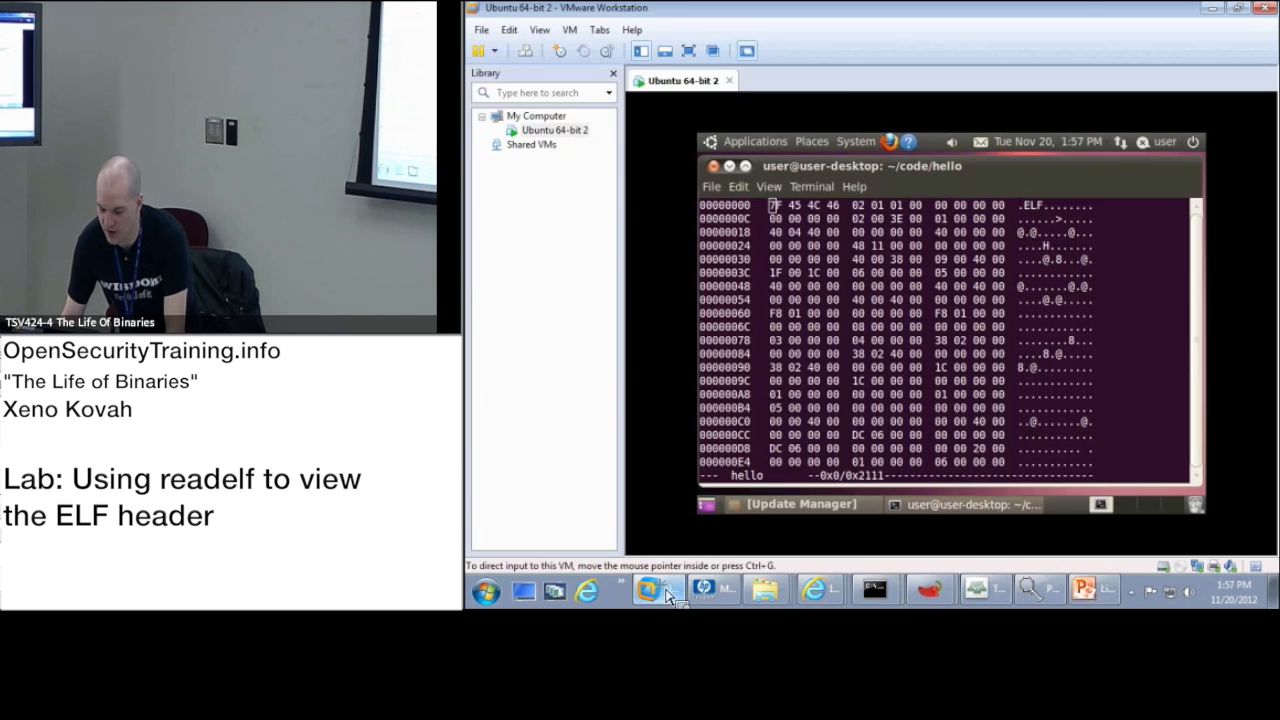
mouse_move(730, 490)
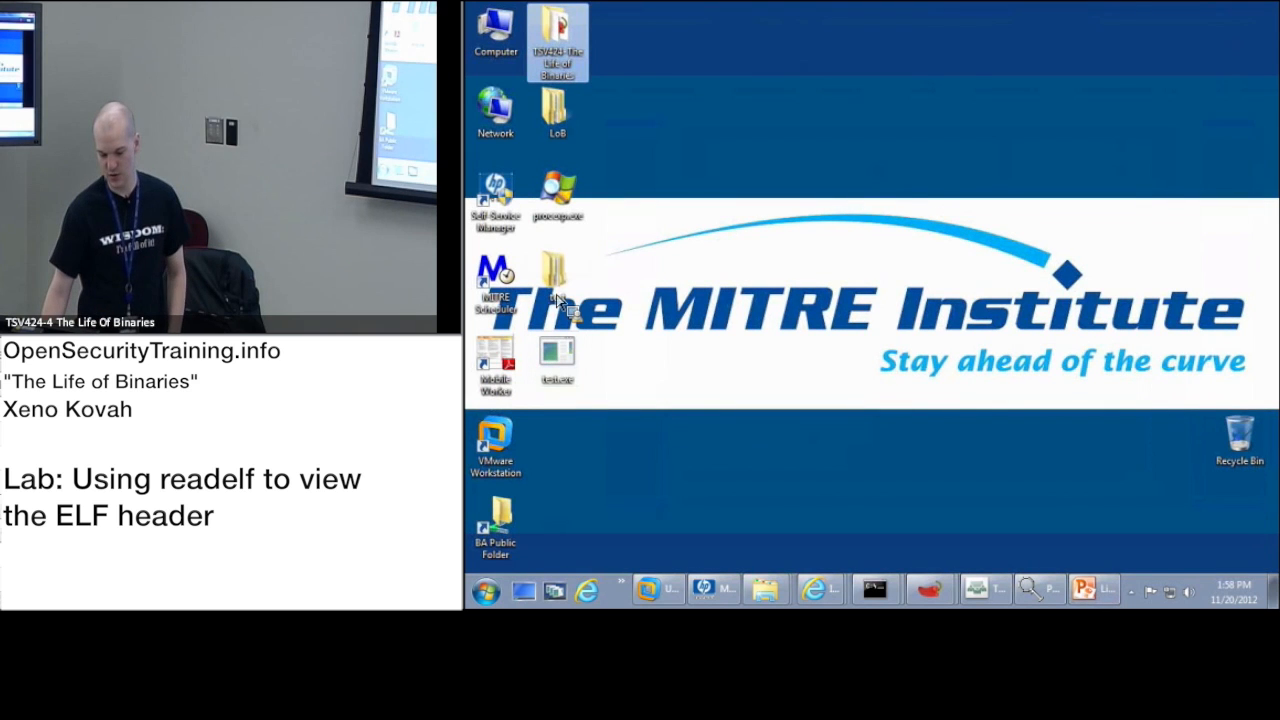
mouse_move(496, 440)
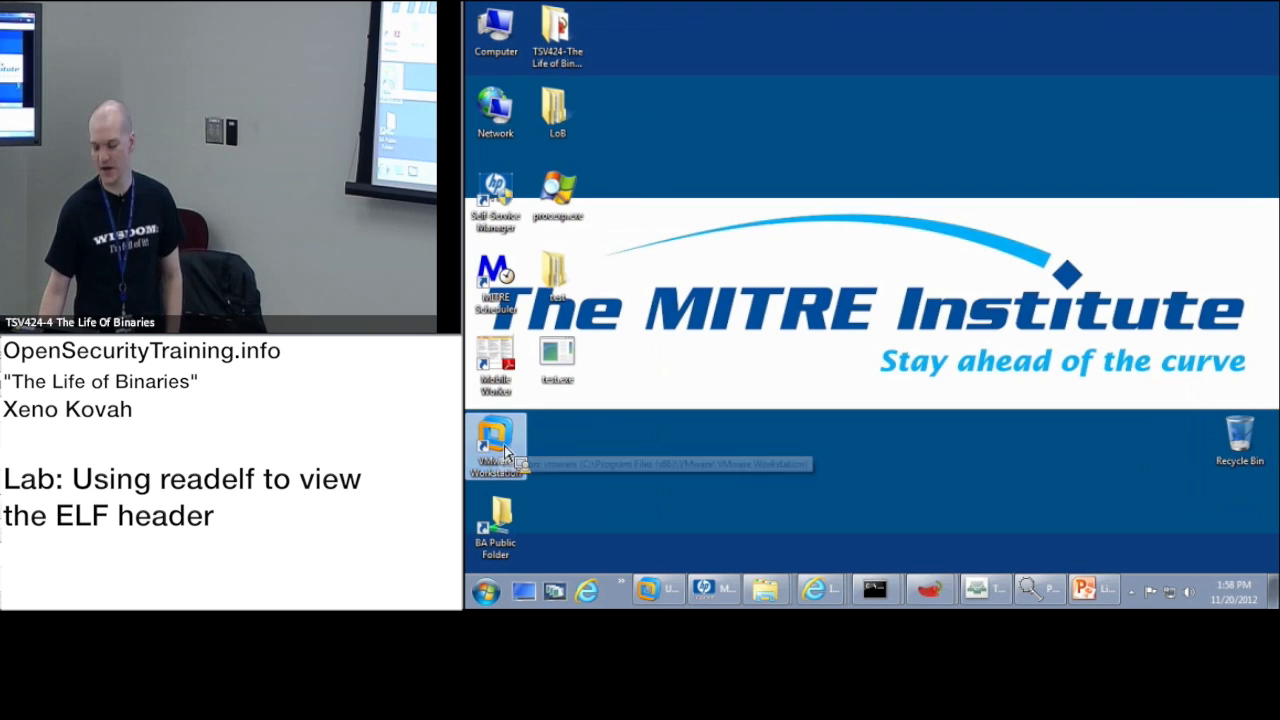
- Launch VMware Workstation and show the Ubuntu 64-bit 2 machine's summary page, listed as suspended
double_click(496, 440)
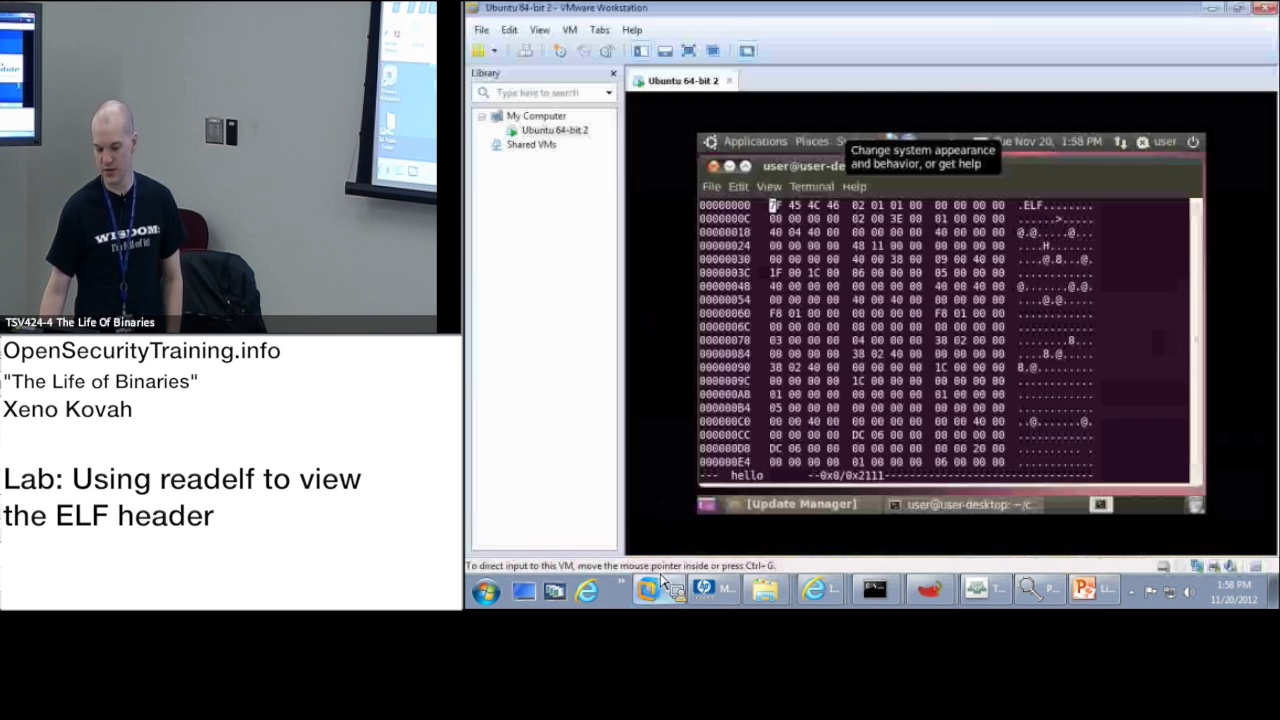
mouse_move(540, 136)
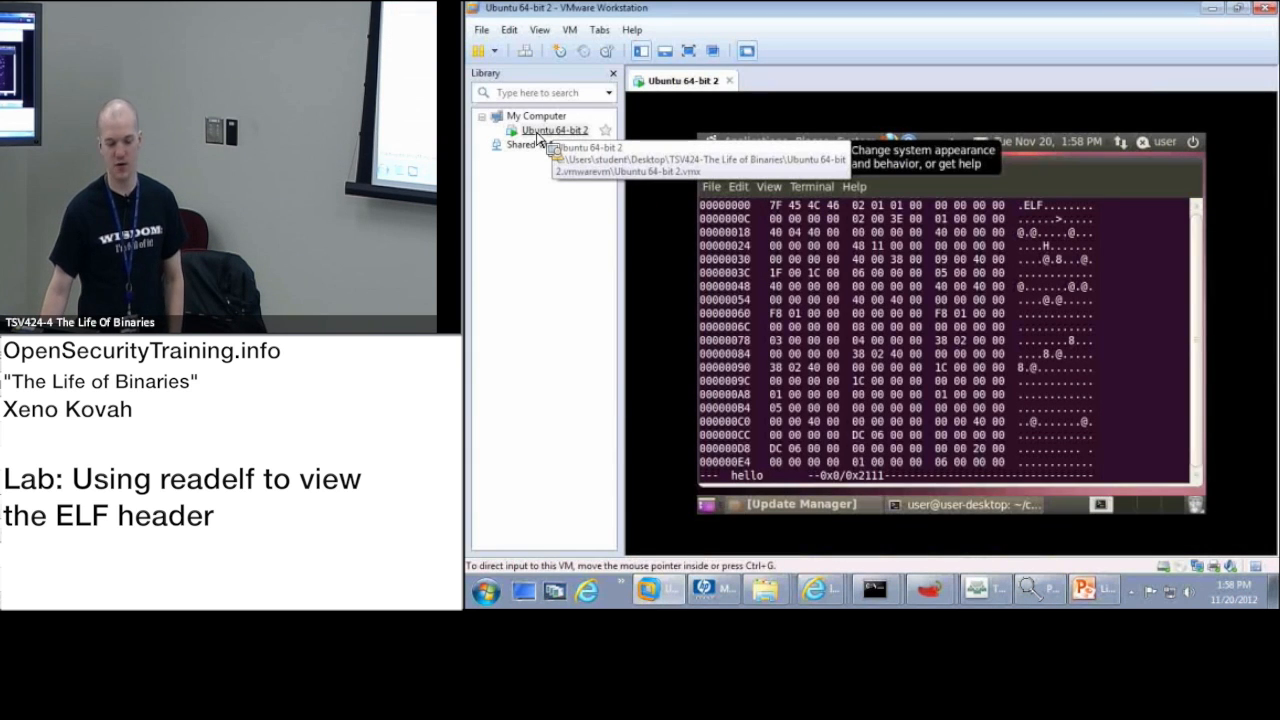
click(554, 130)
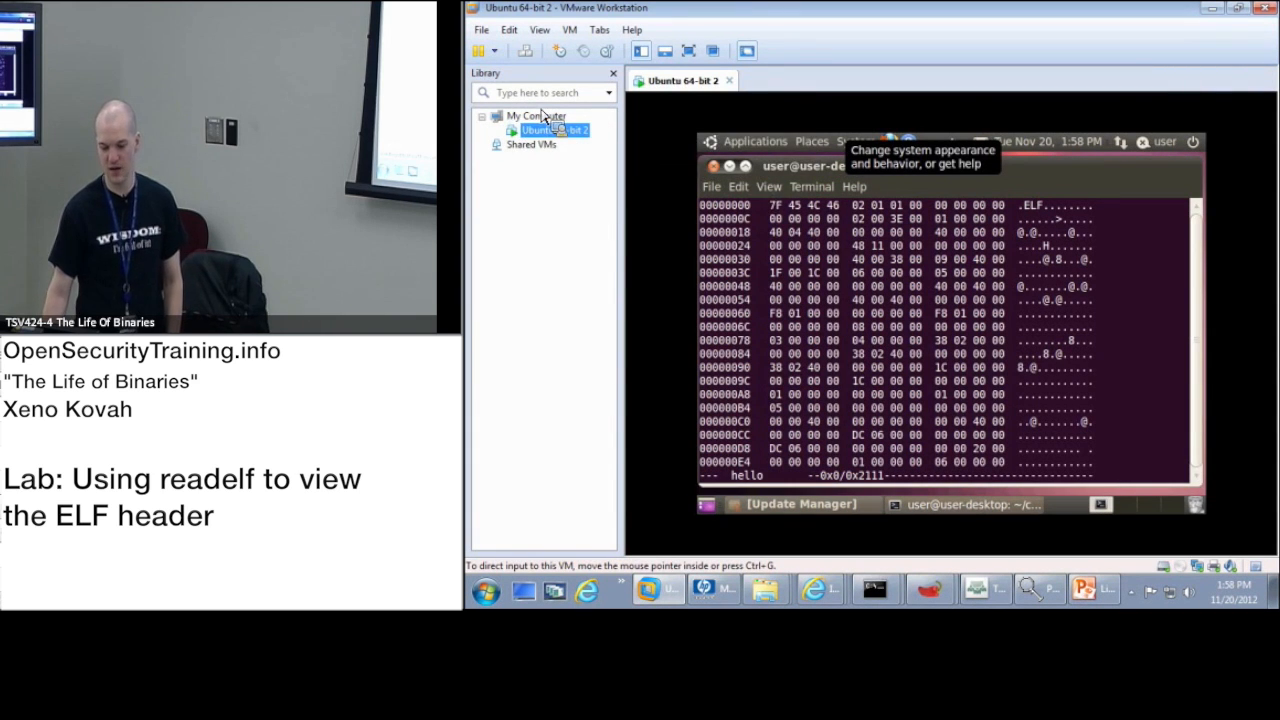
mouse_move(484, 64)
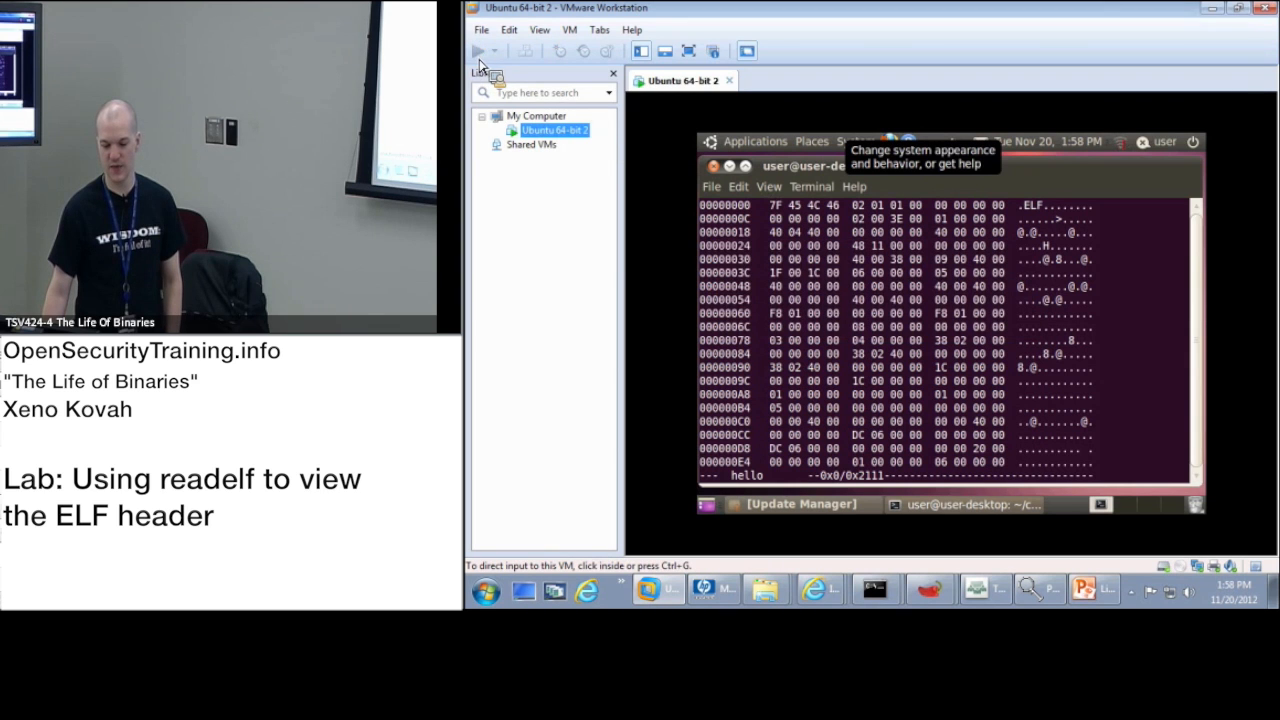
click(478, 52)
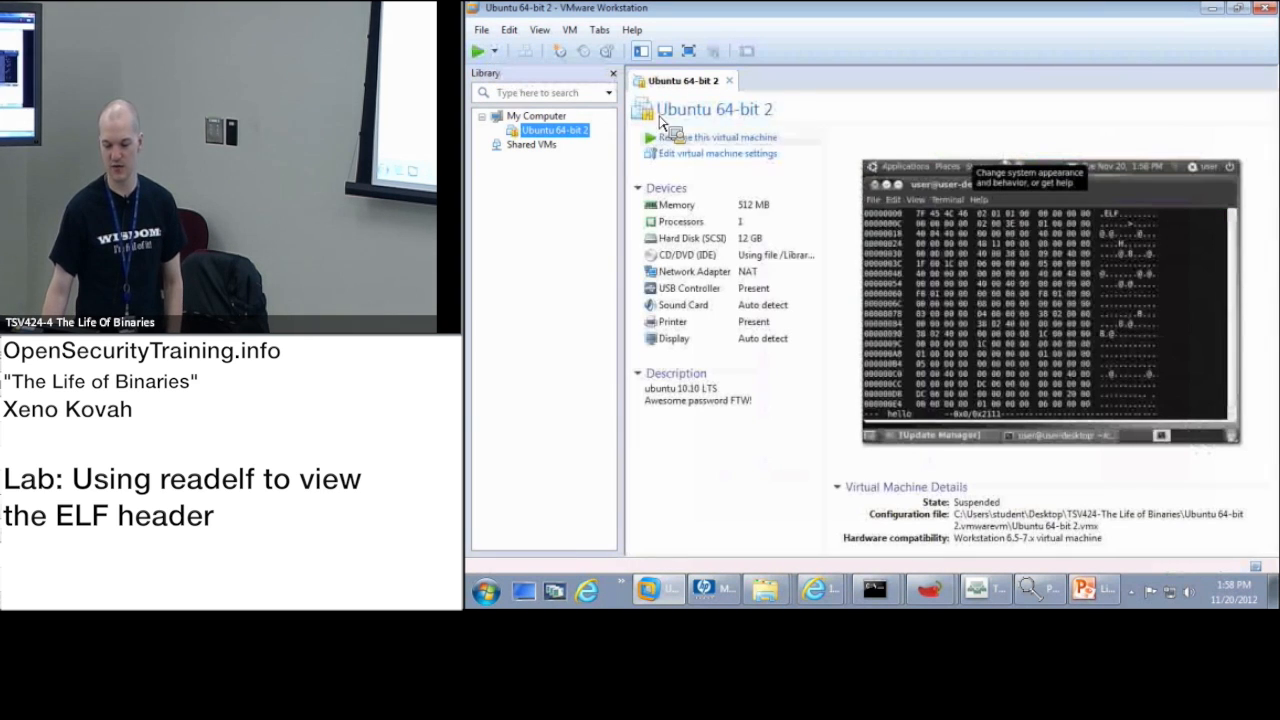
- Resume the suspended Ubuntu 64-bit 2 guest so its terminal returns to the home prompt
click(716, 136)
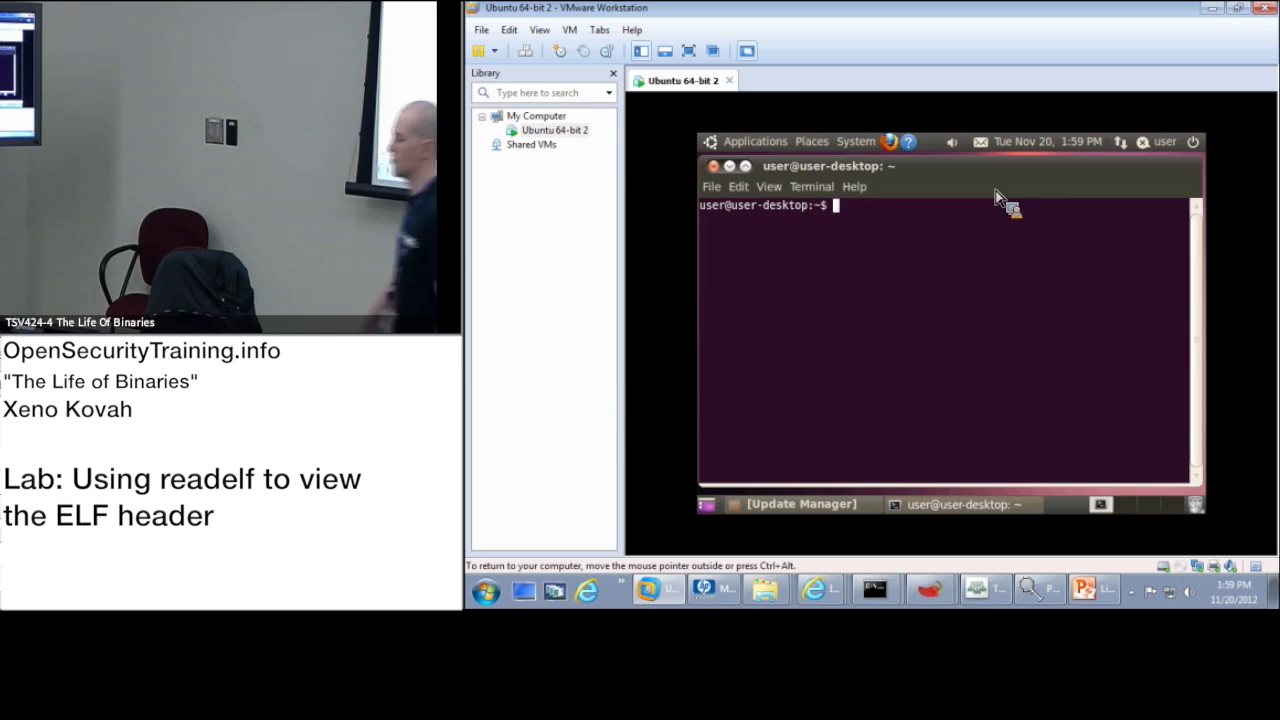
- Move the terminal into the code/hello folder
text(cd)
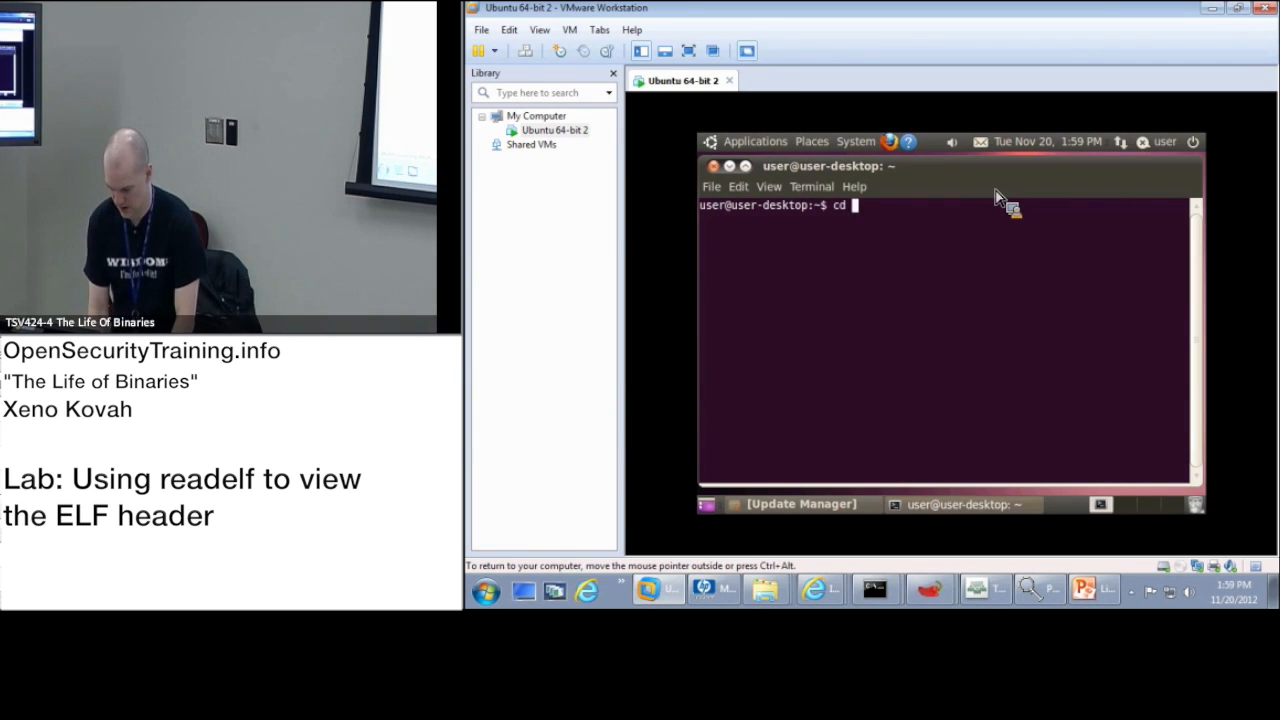
text(code/hello/)
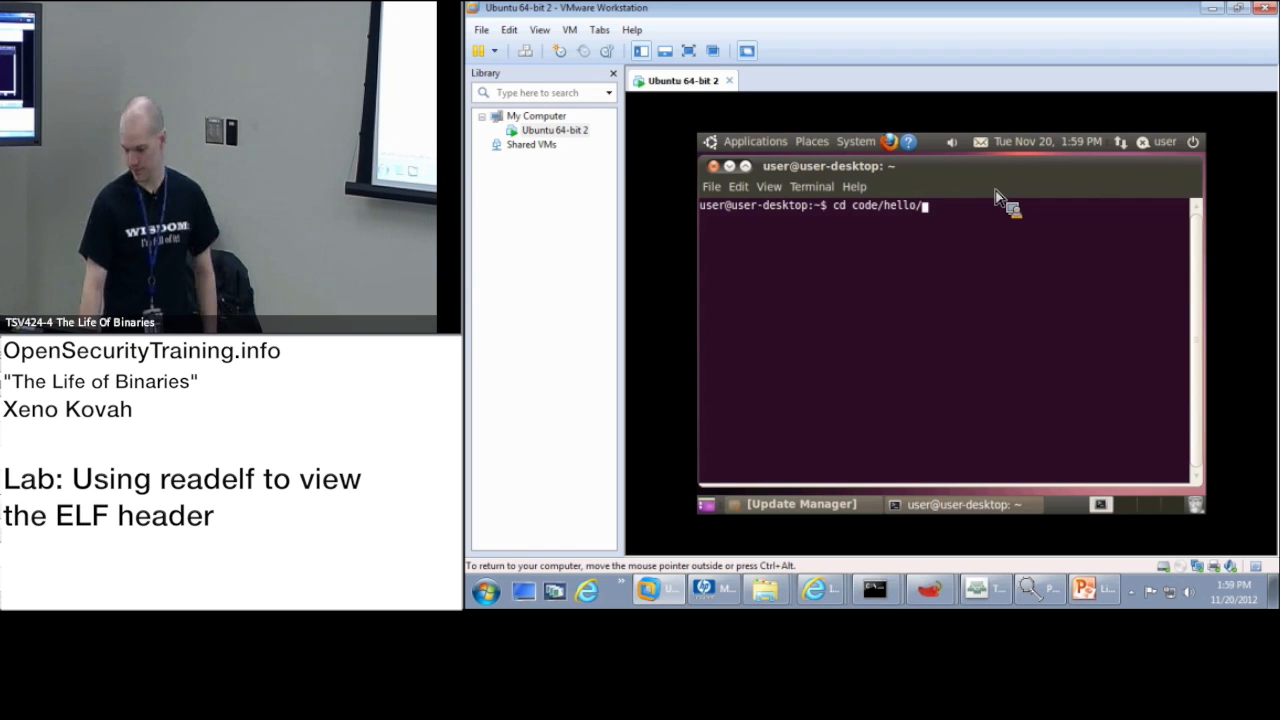
key(Return)
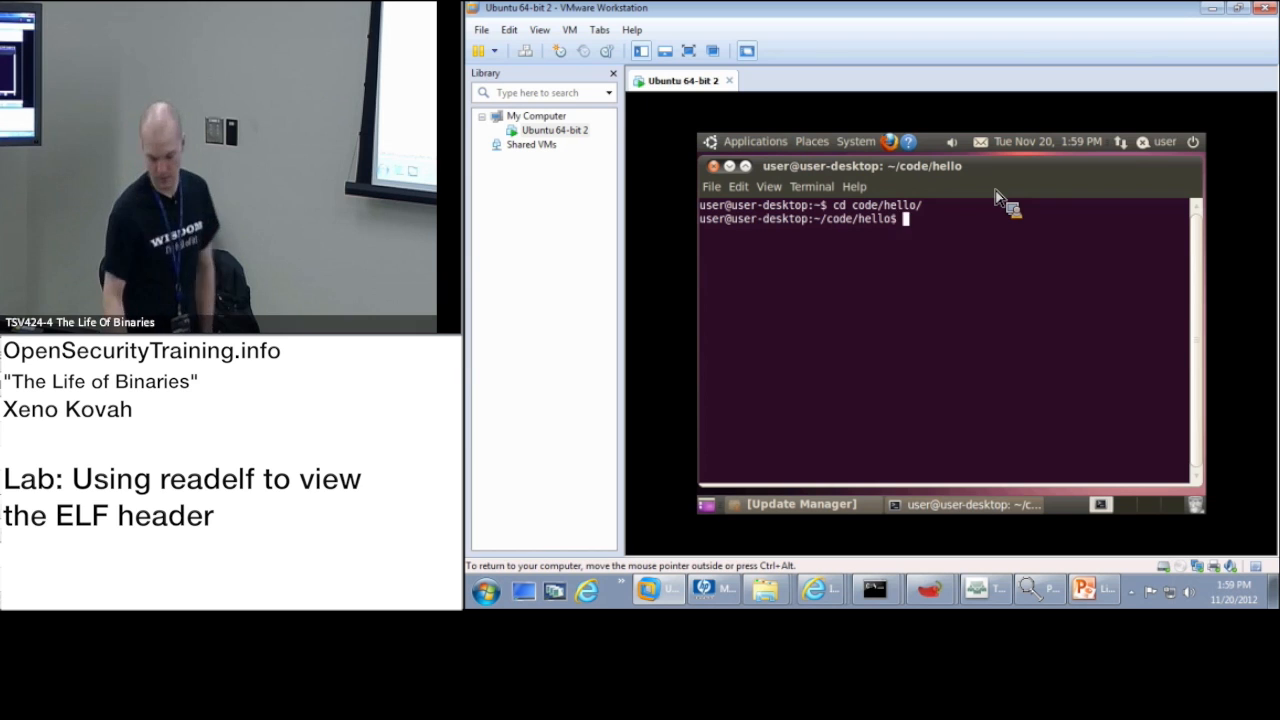
- Print the hello binary's ELF64 header with readelf -h hello
text(read)
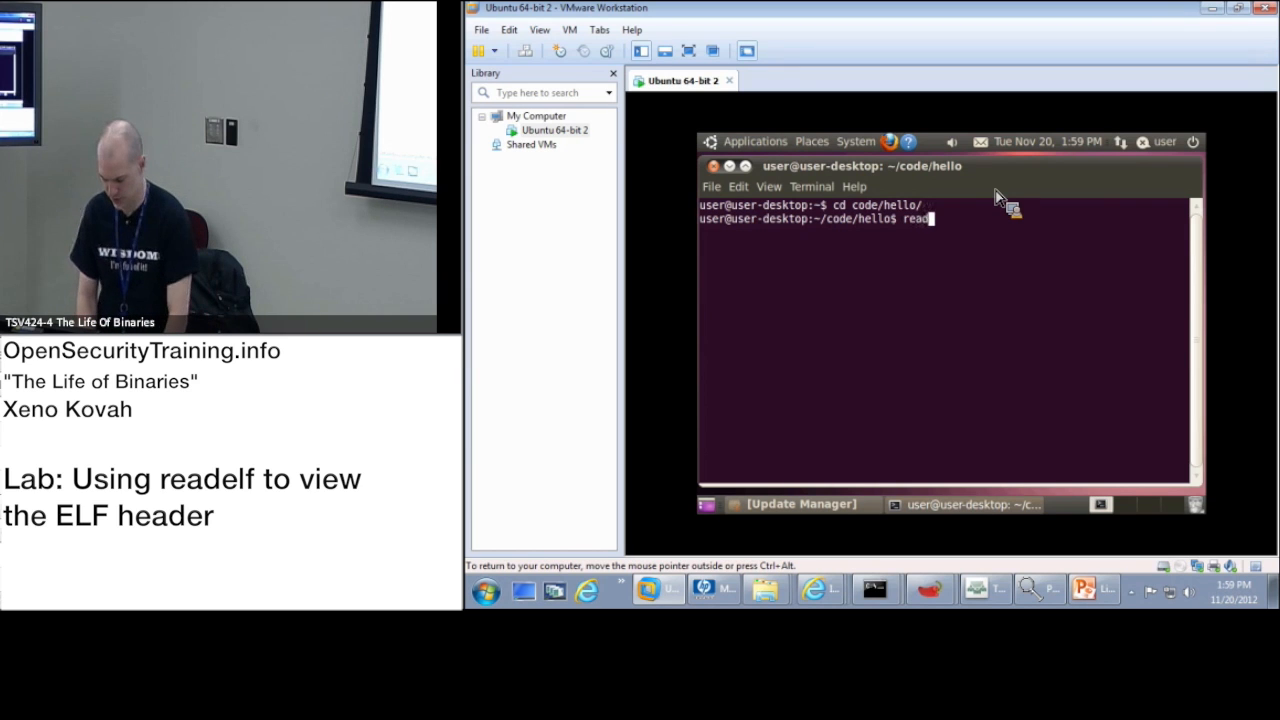
text(elf)
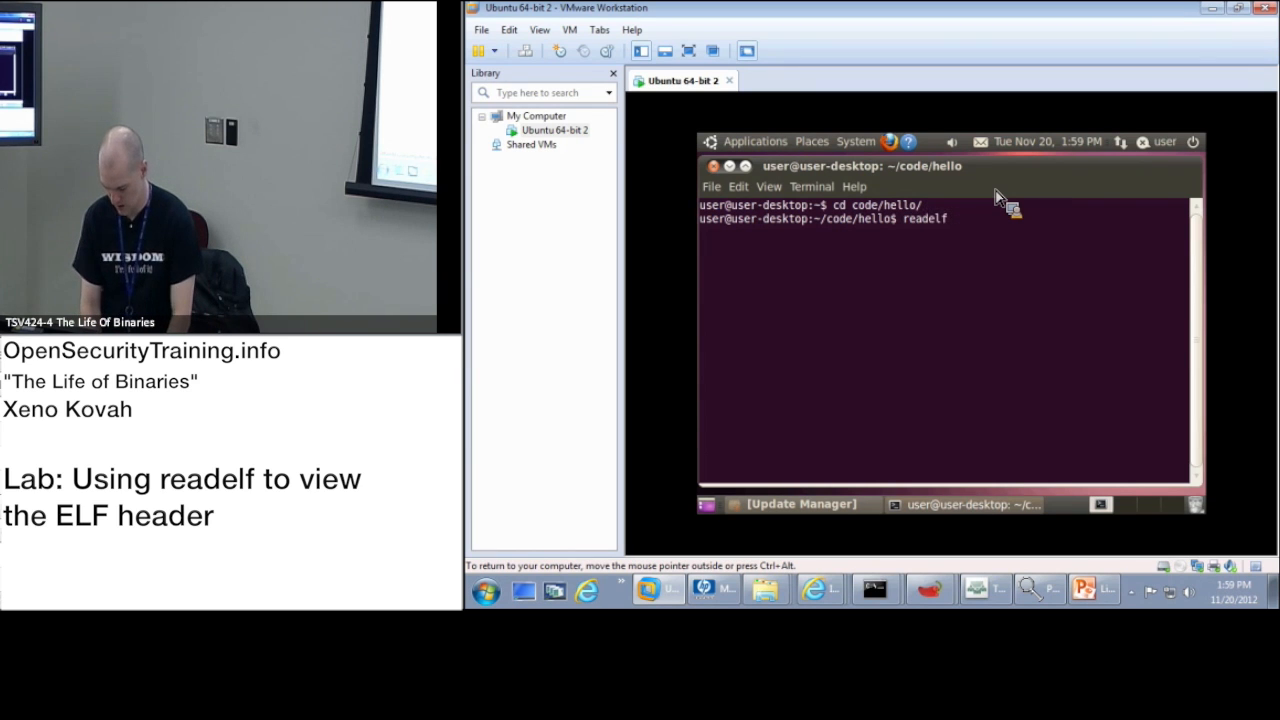
text(-h hello)
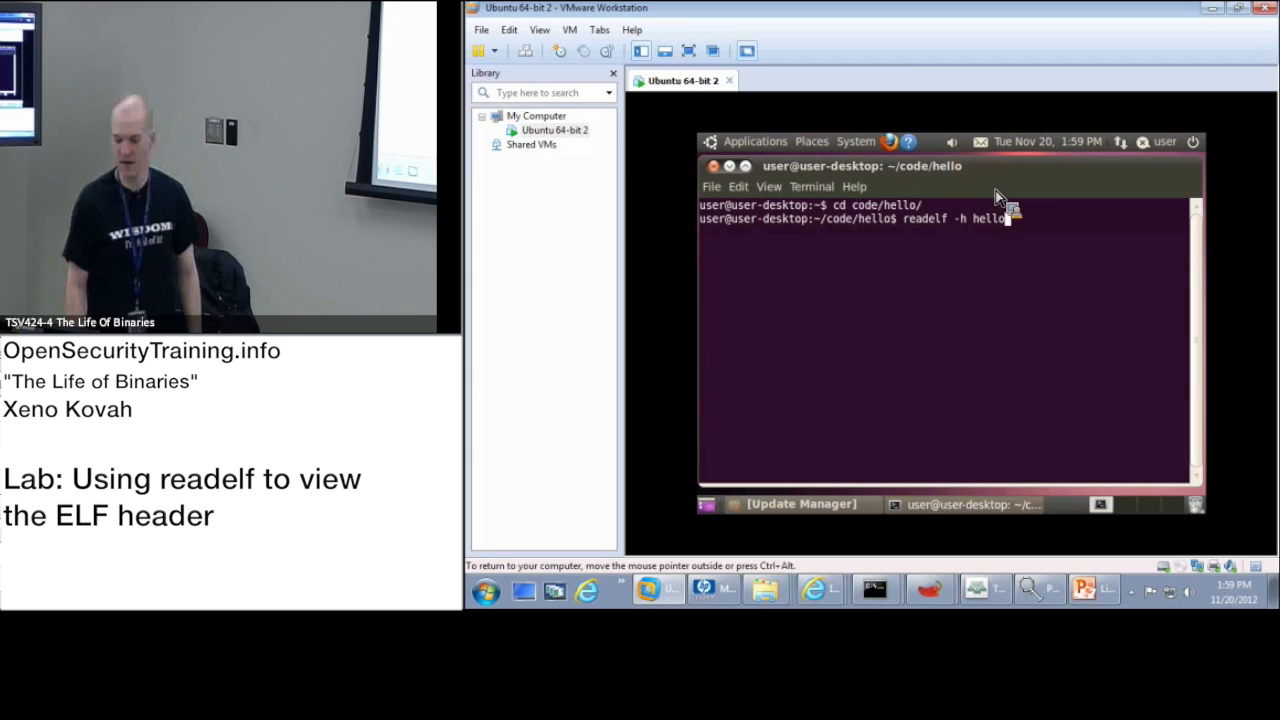
key(Return)
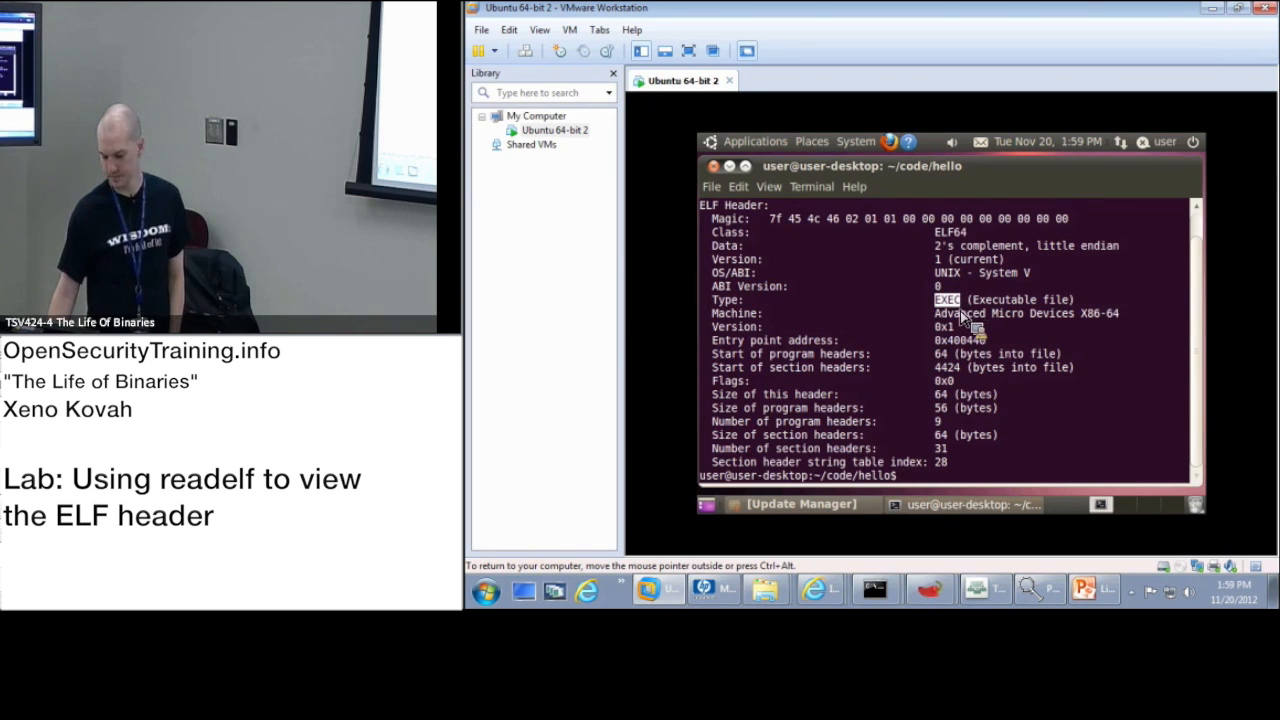
mouse_move(996, 350)
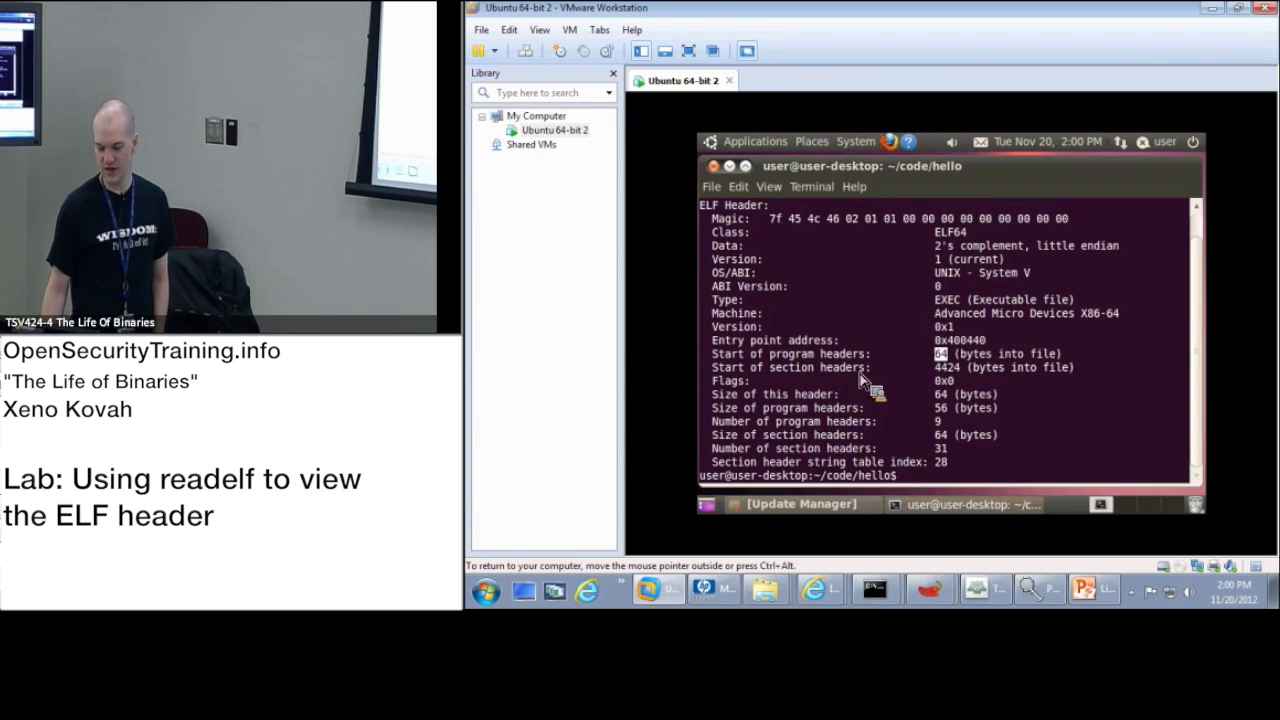
mouse_move(984, 390)
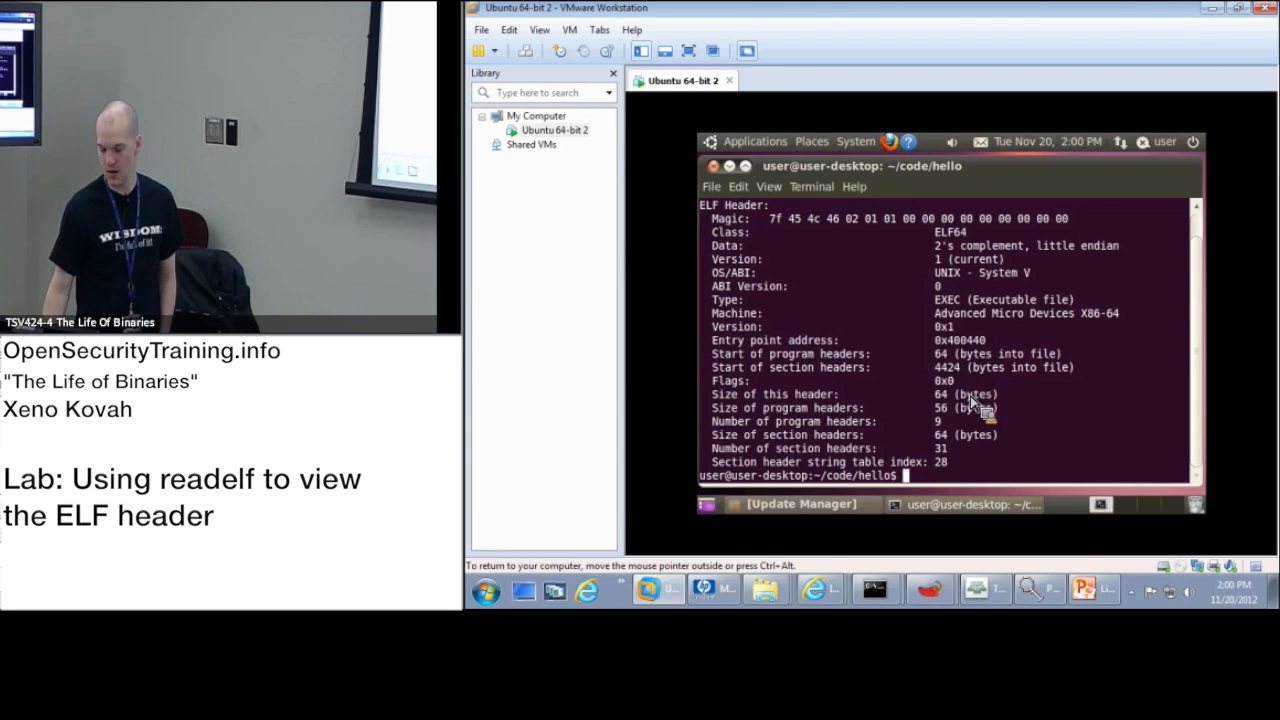
mouse_move(956, 440)
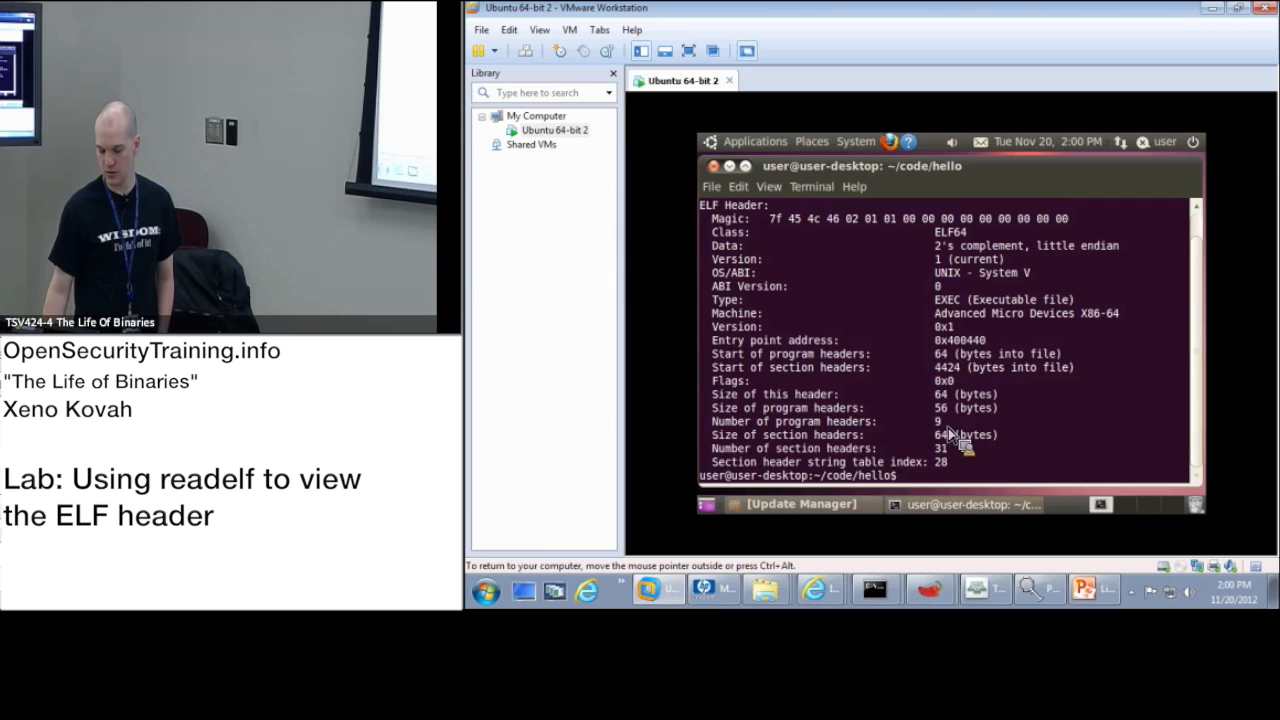
mouse_move(976, 440)
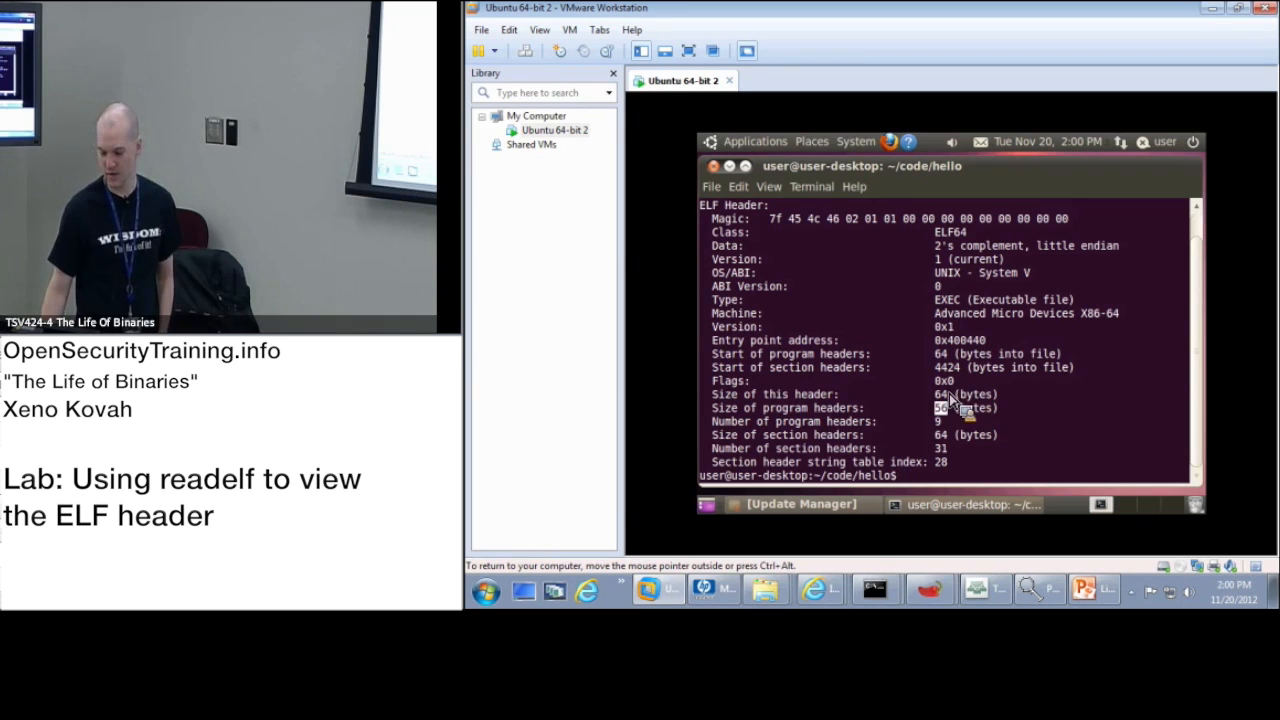
mouse_move(964, 448)
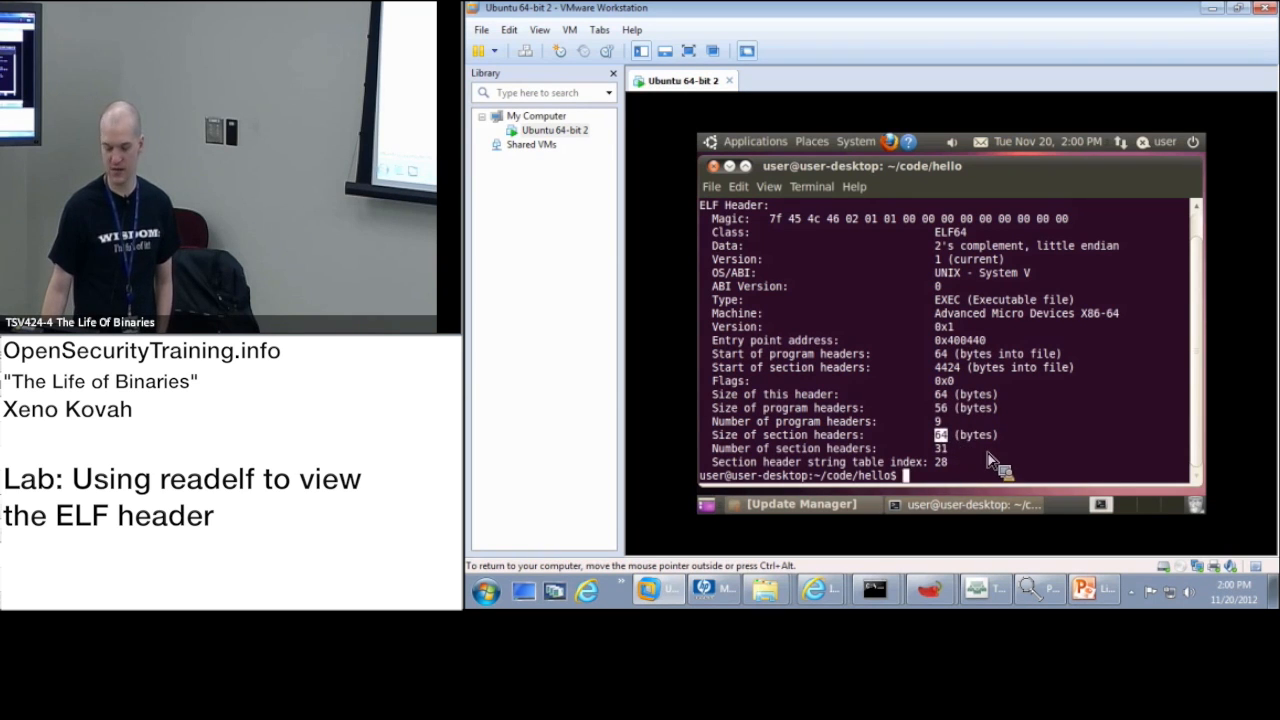
mouse_move(1056, 384)
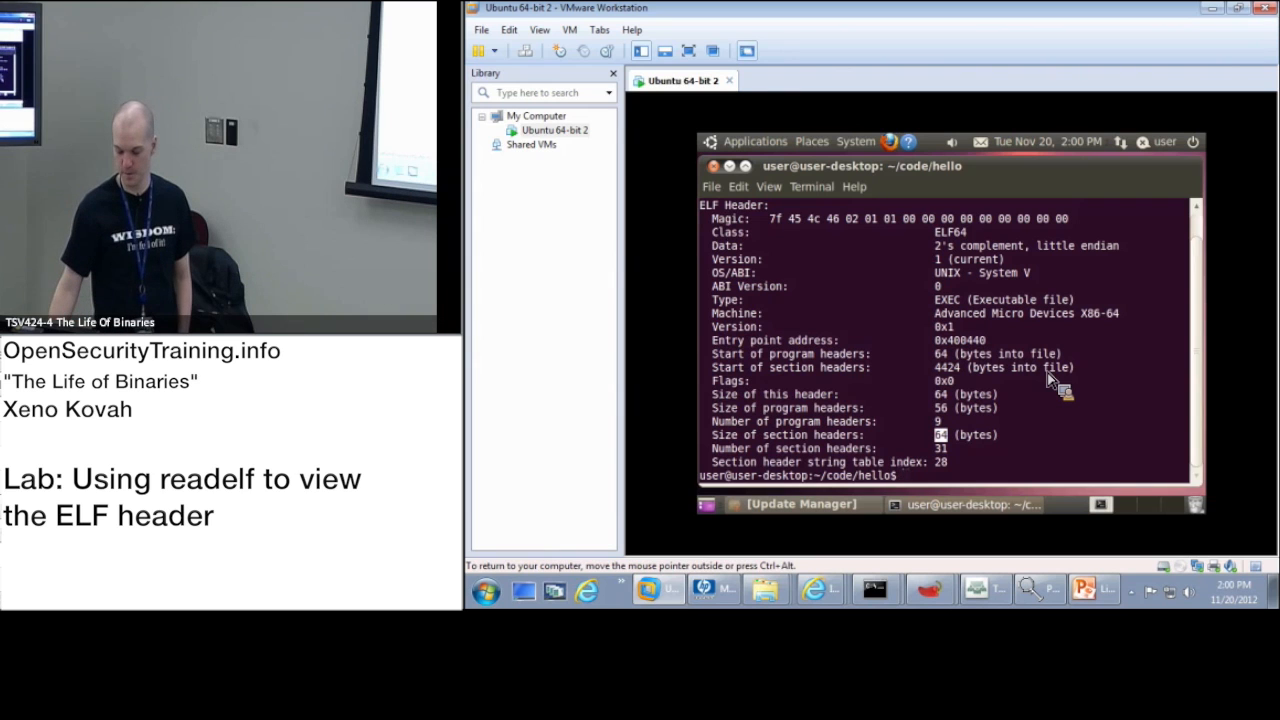
mouse_move(964, 472)
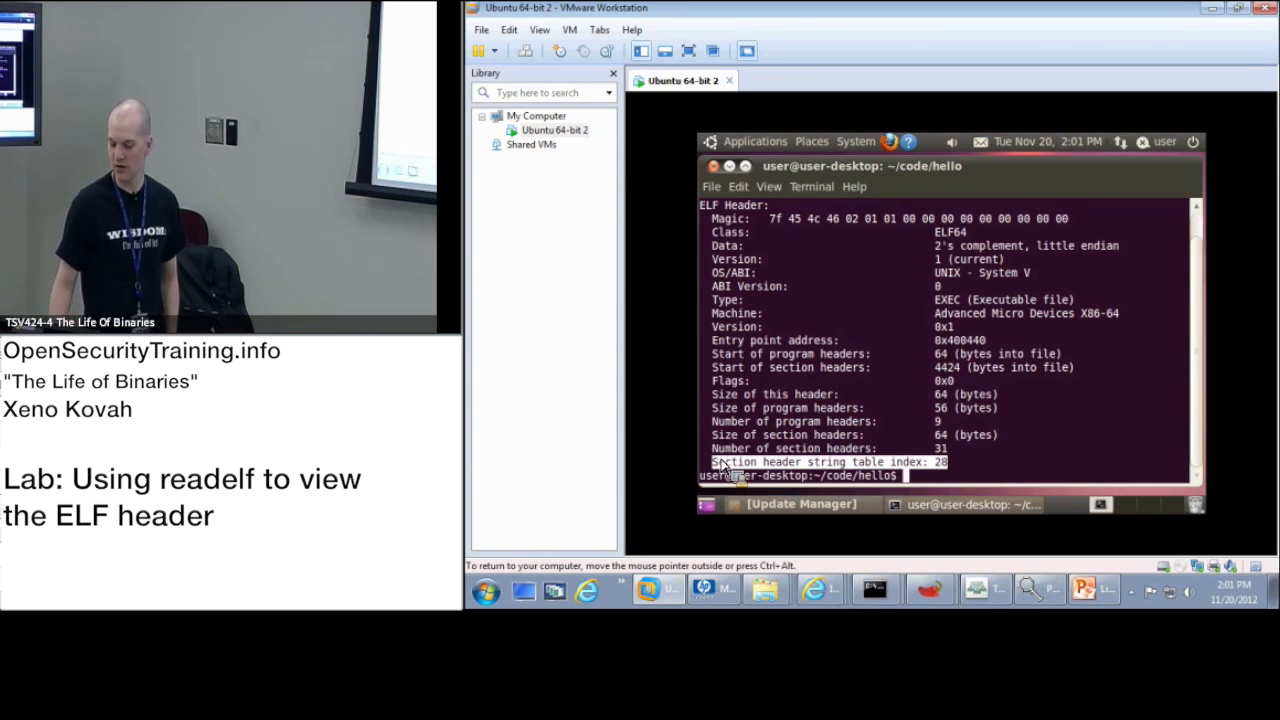
mouse_move(980, 556)
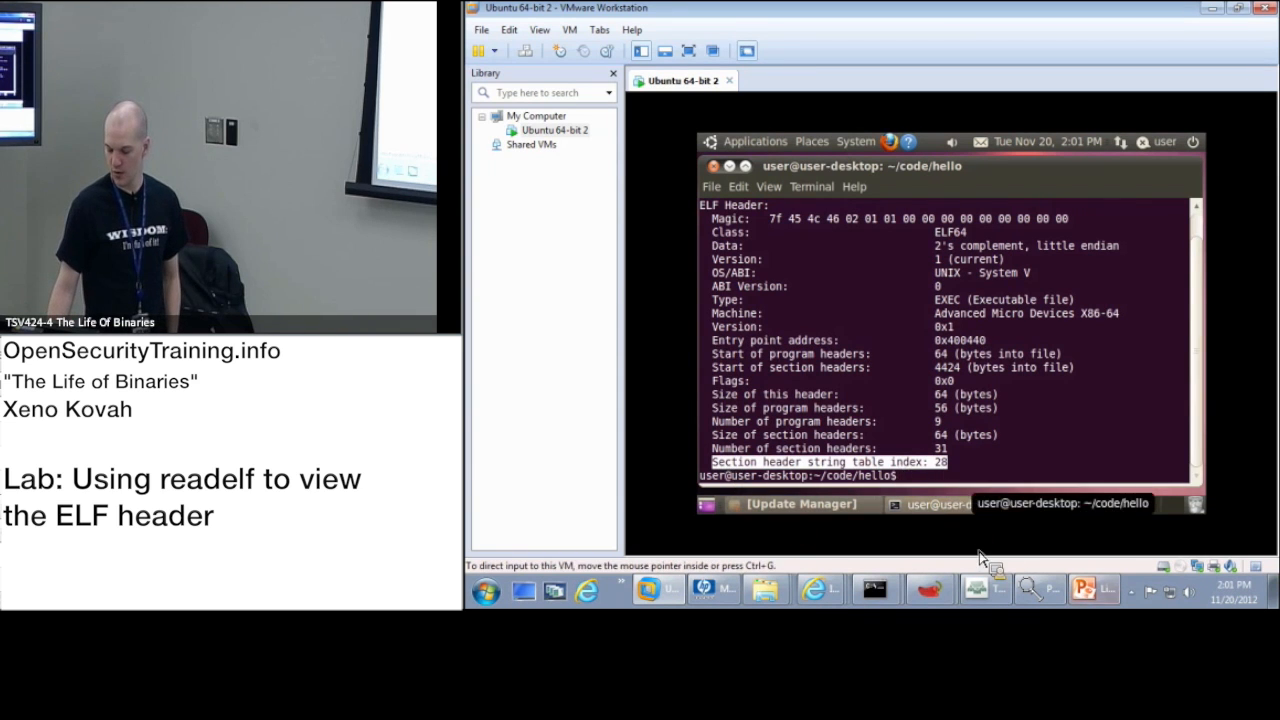
- Return to the PowerPoint deck and show the ELF Header Fields slide full screen
click(1084, 588)
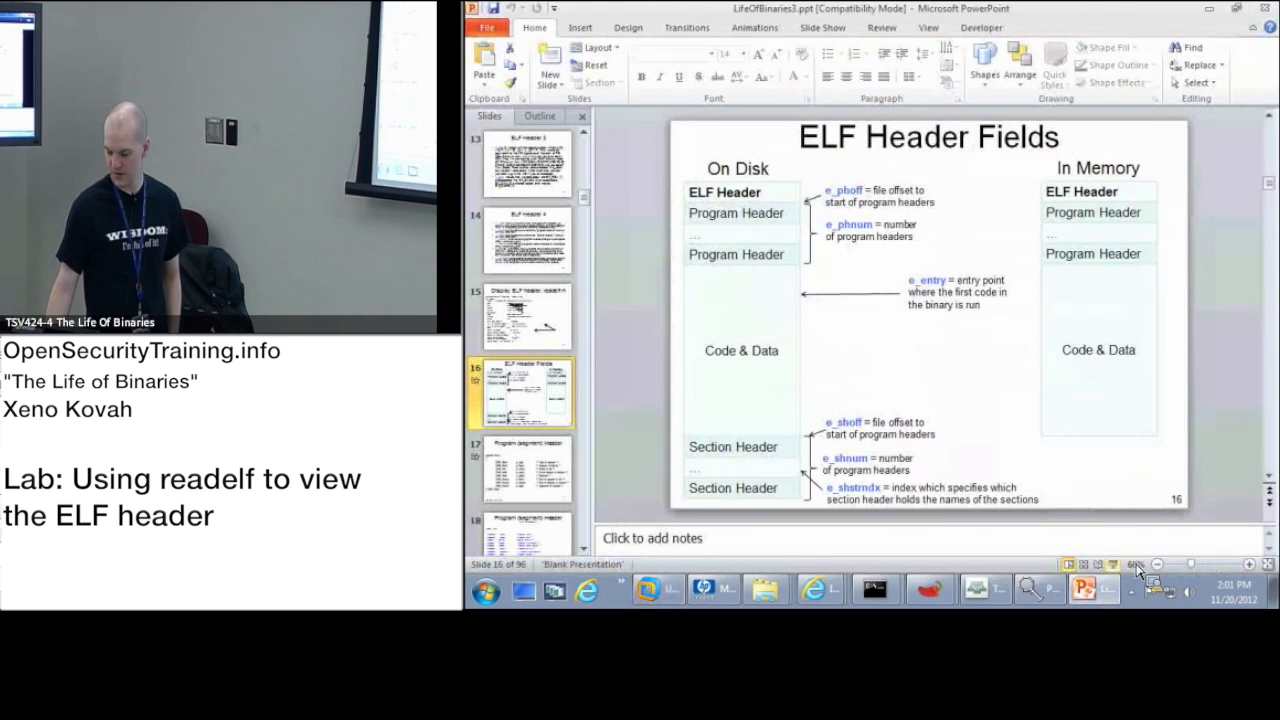
click(1112, 564)
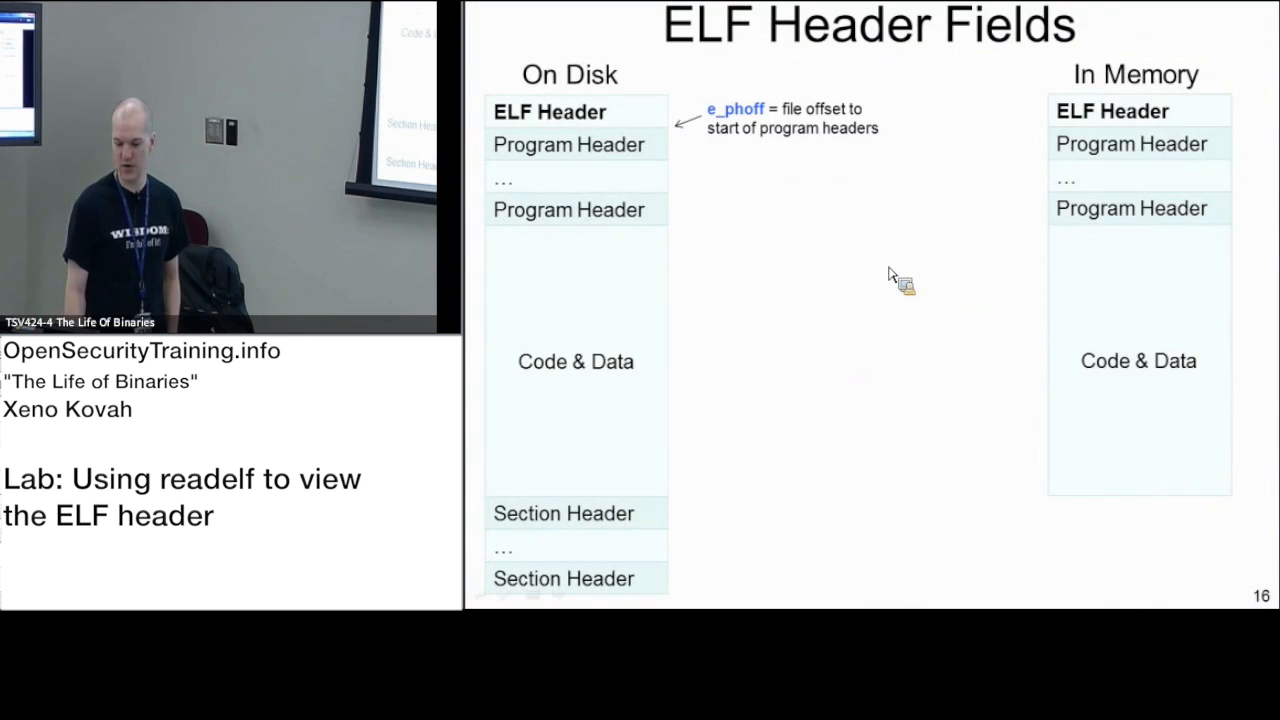